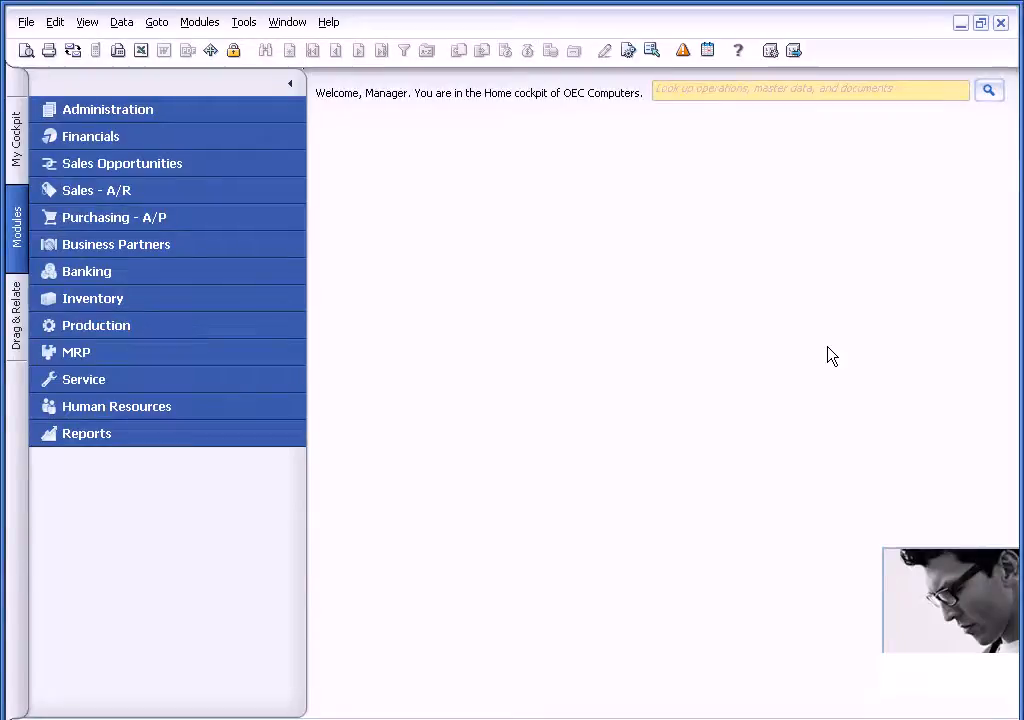
Bring up an empty Business Partner Master Data form from the Business Partners module.
{"action": "left_click", "coordinate": [116, 244]}
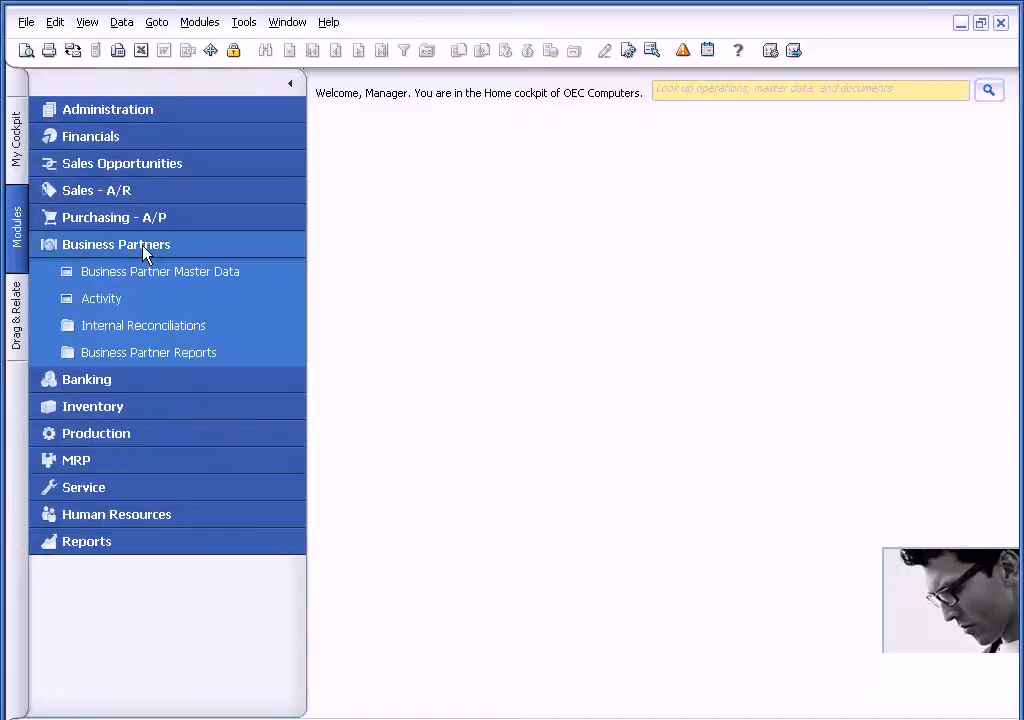
{"action": "left_click", "coordinate": [160, 272]}
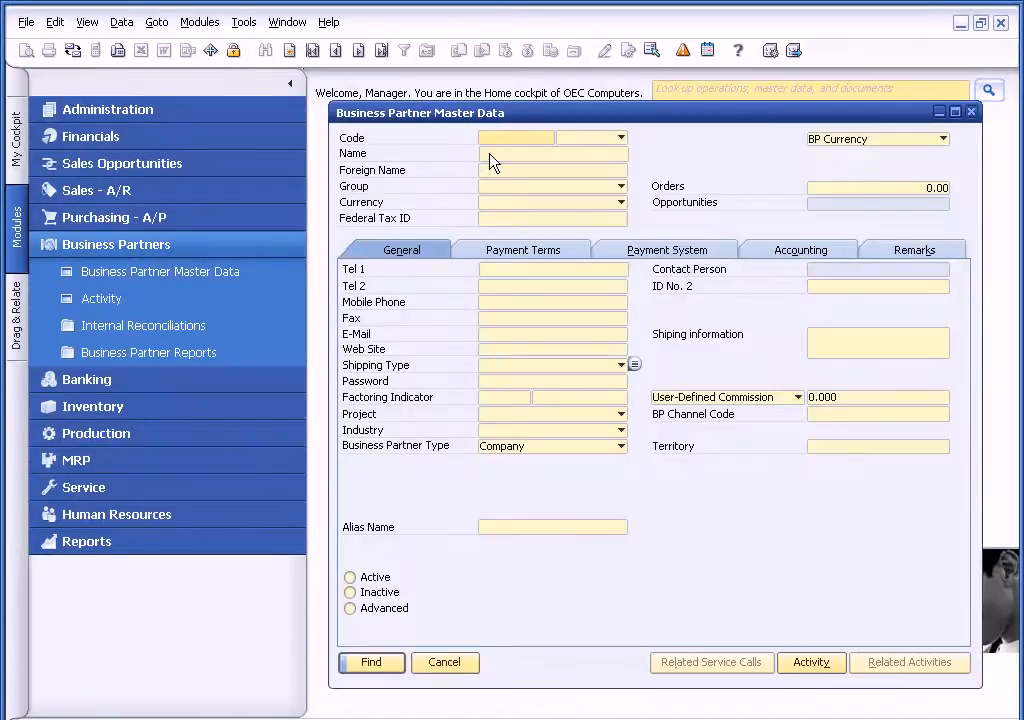
Find 'ear' by name and load customer C40000, Earthshaker Corporation.
{"action": "type", "text": "ear"}
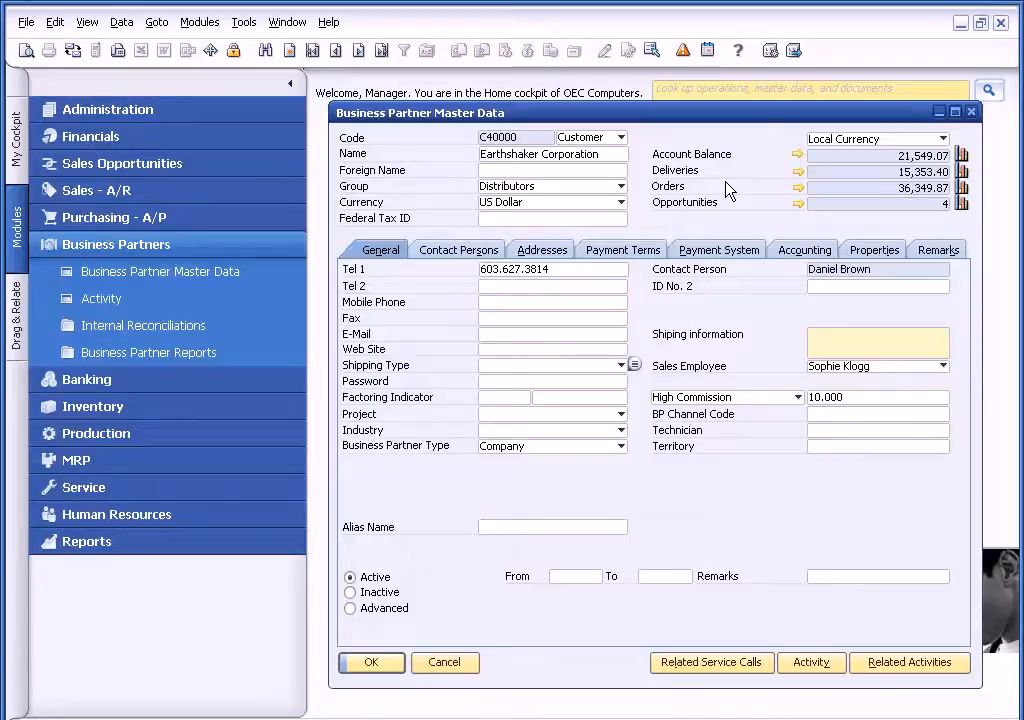
{"action": "mouse_move", "coordinate": [796, 164]}
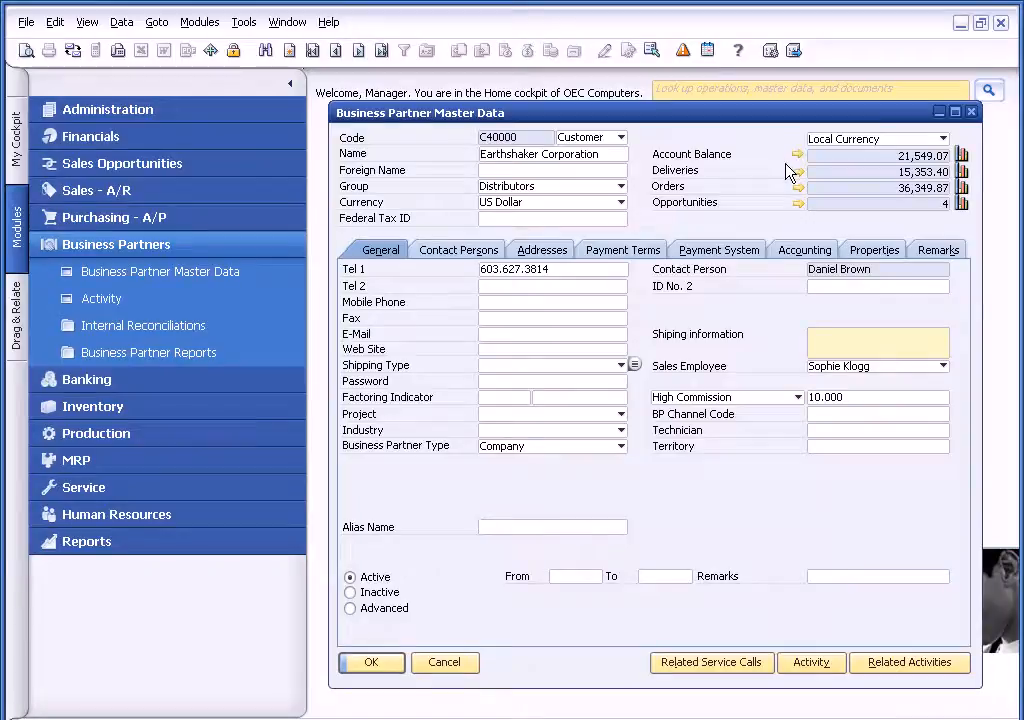
{"action": "mouse_move", "coordinate": [788, 198]}
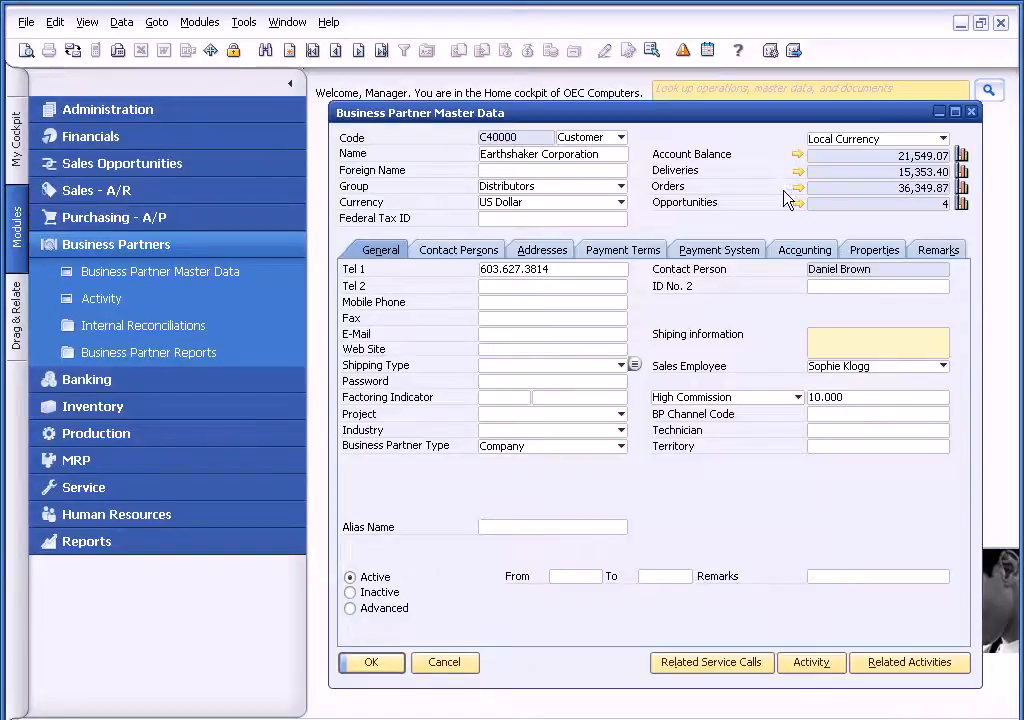
{"action": "mouse_move", "coordinate": [780, 206]}
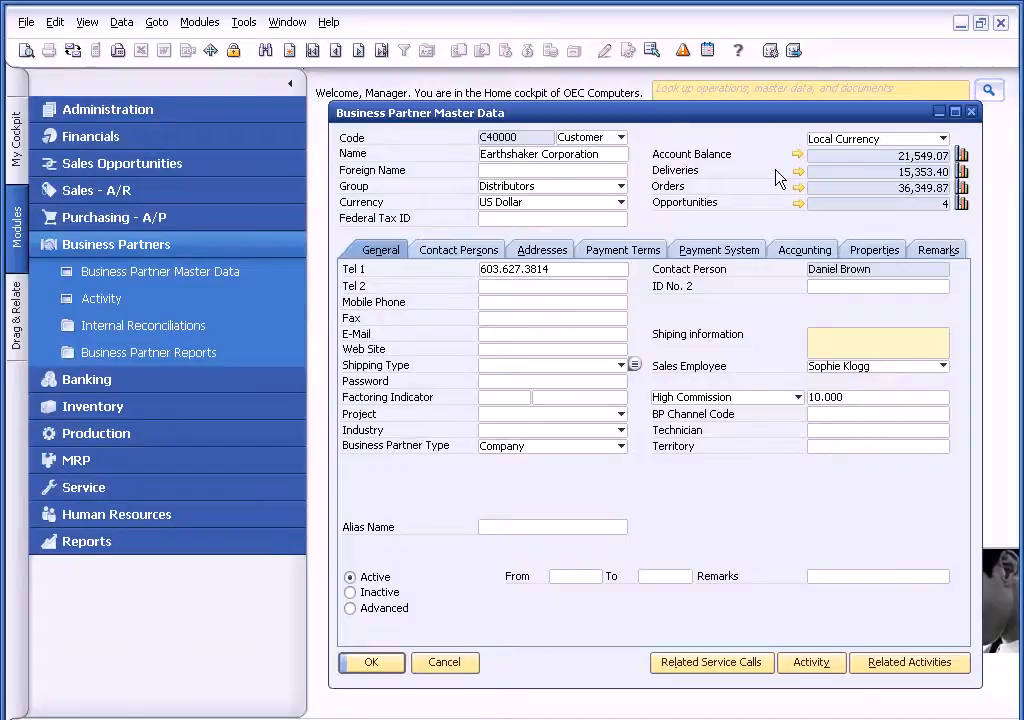
{"action": "left_click", "coordinate": [798, 156]}
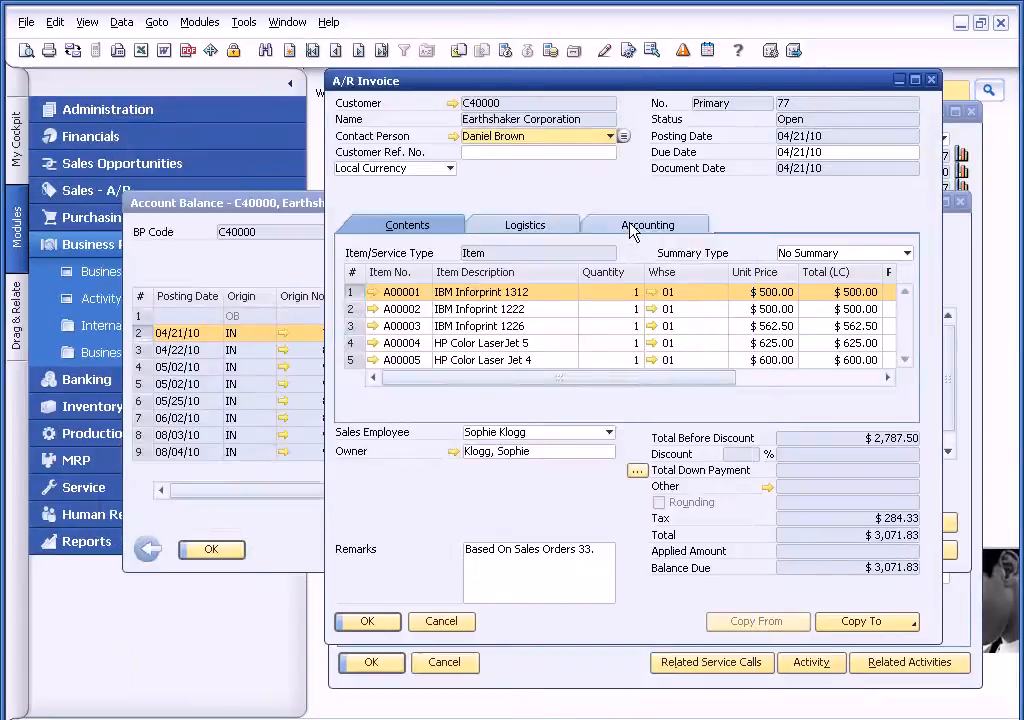
{"action": "left_click", "coordinate": [646, 224]}
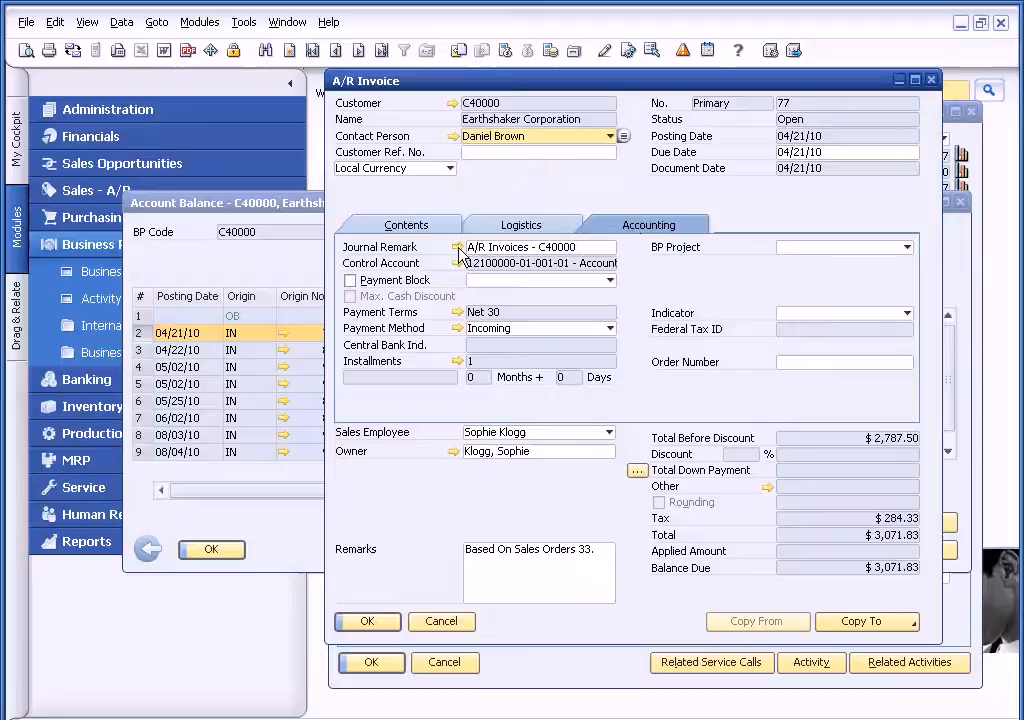
{"action": "left_click", "coordinate": [460, 248]}
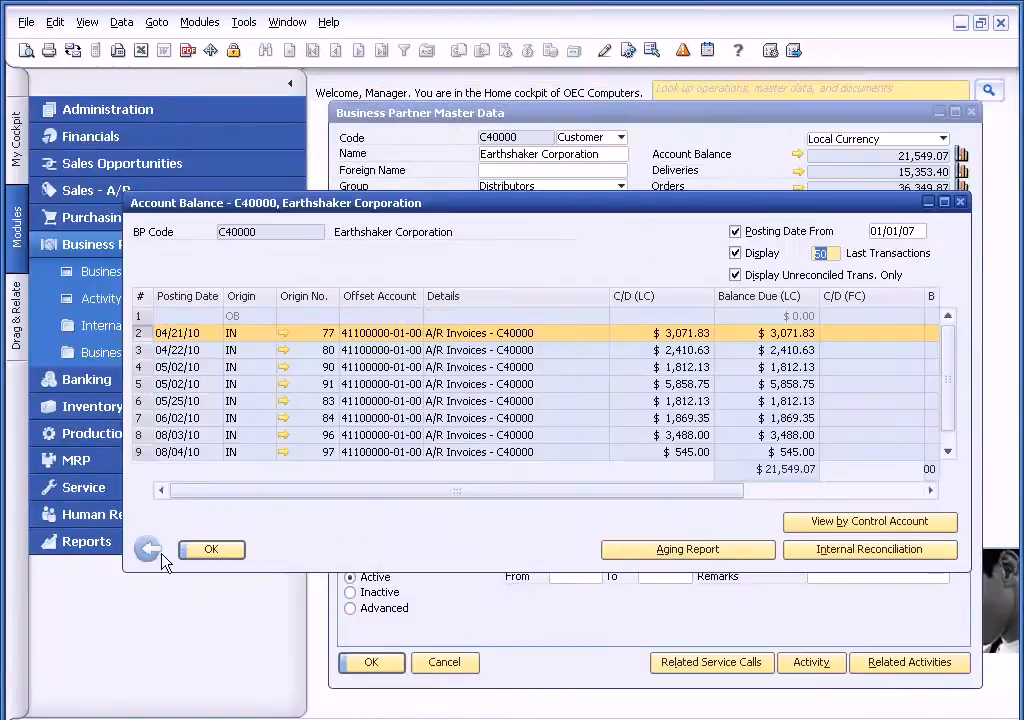
{"action": "left_click", "coordinate": [212, 548]}
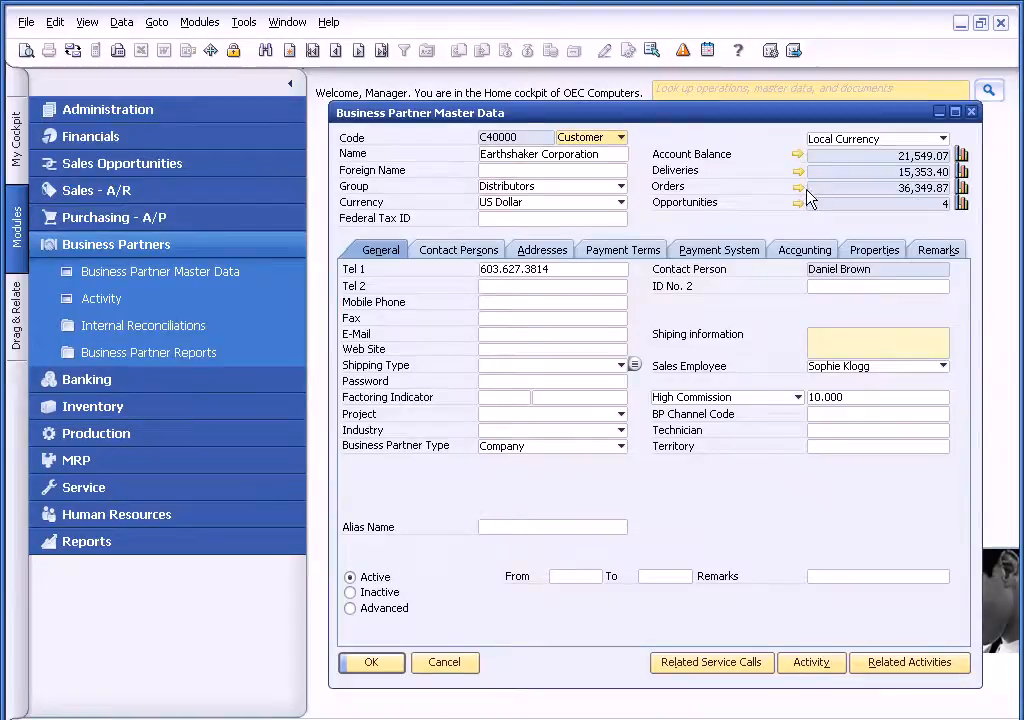
{"action": "left_click", "coordinate": [798, 202]}
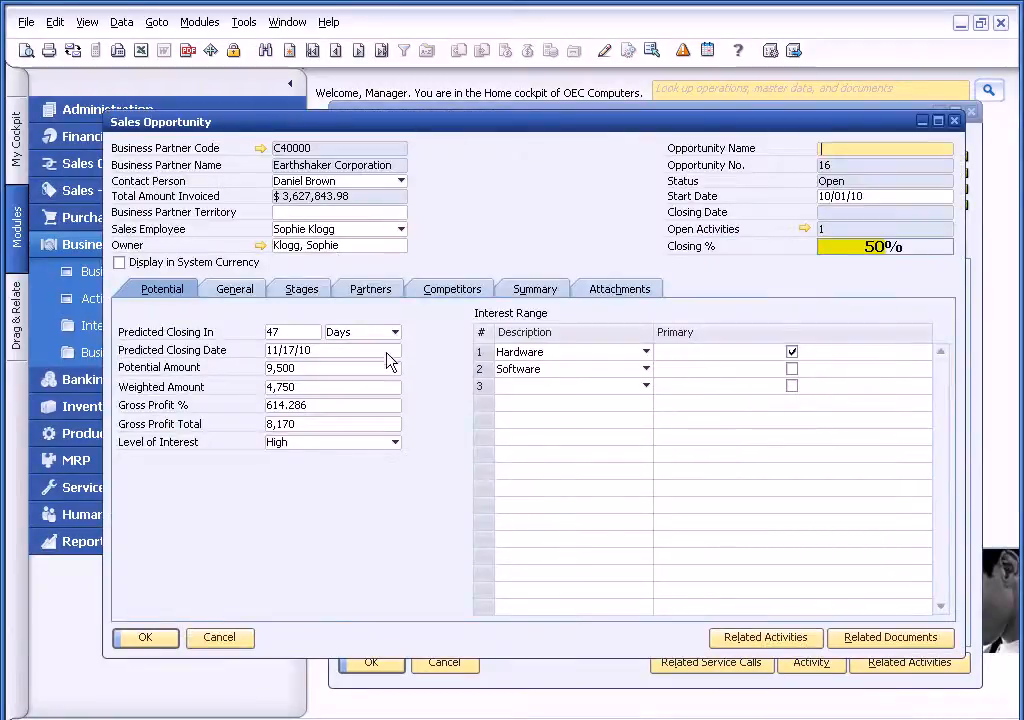
{"action": "mouse_move", "coordinate": [324, 292]}
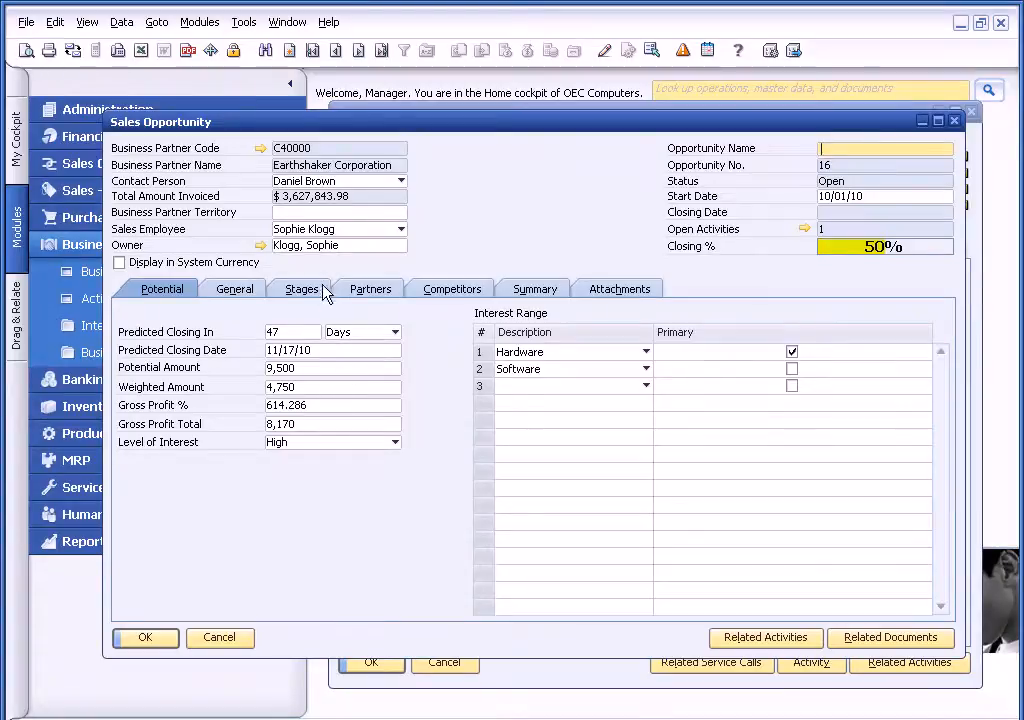
{"action": "left_click", "coordinate": [300, 288]}
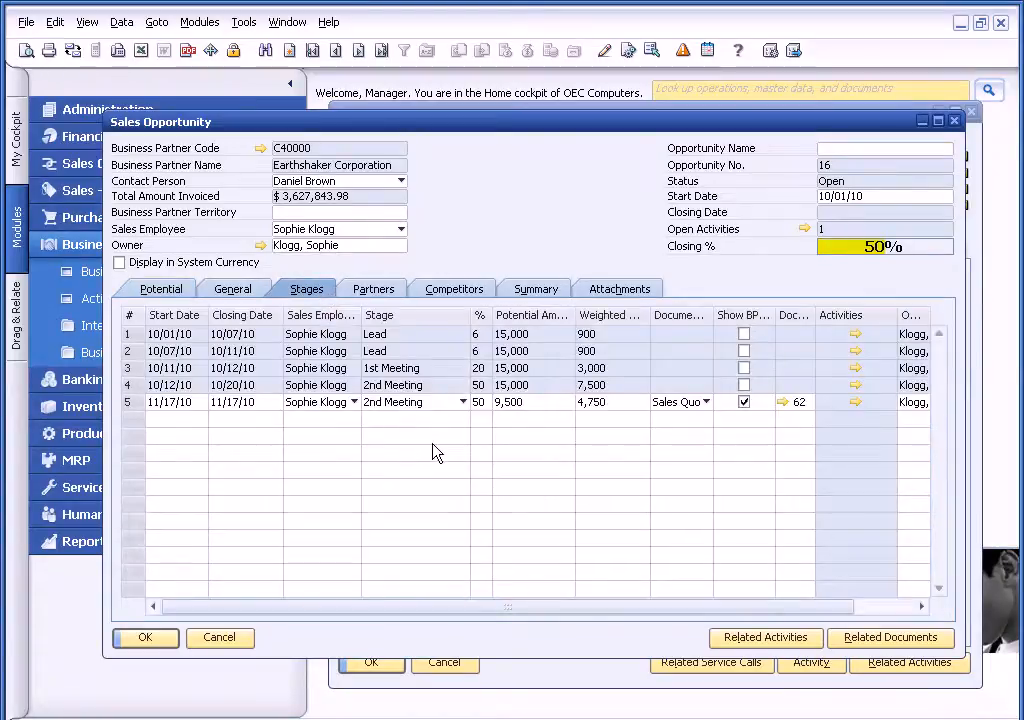
{"action": "mouse_move", "coordinate": [588, 450]}
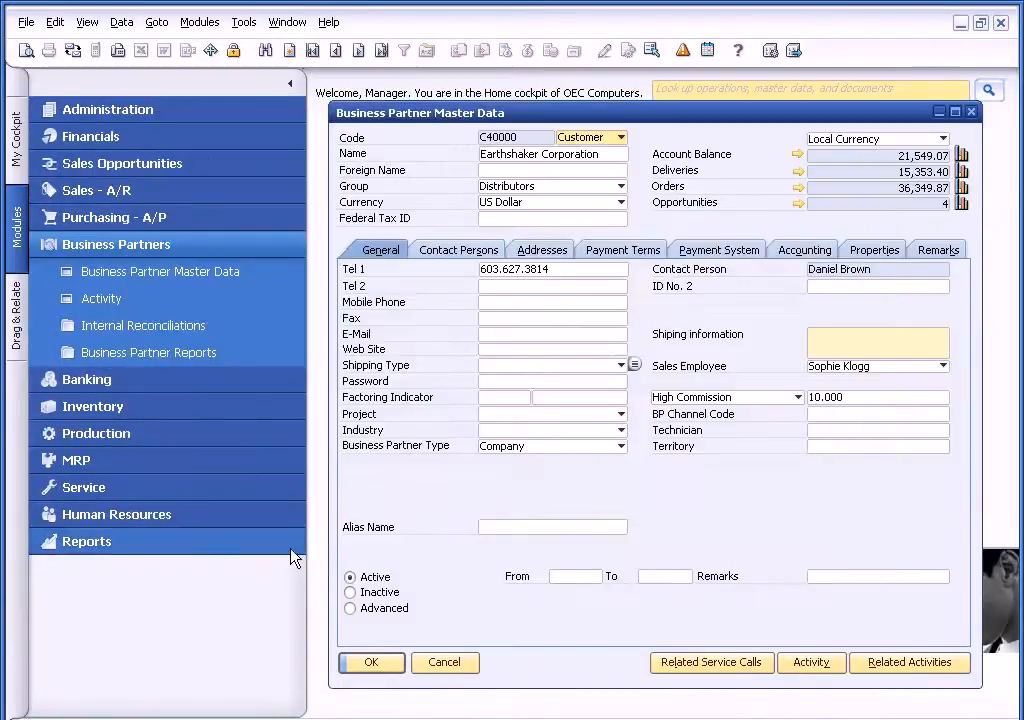
{"action": "mouse_move", "coordinate": [612, 658]}
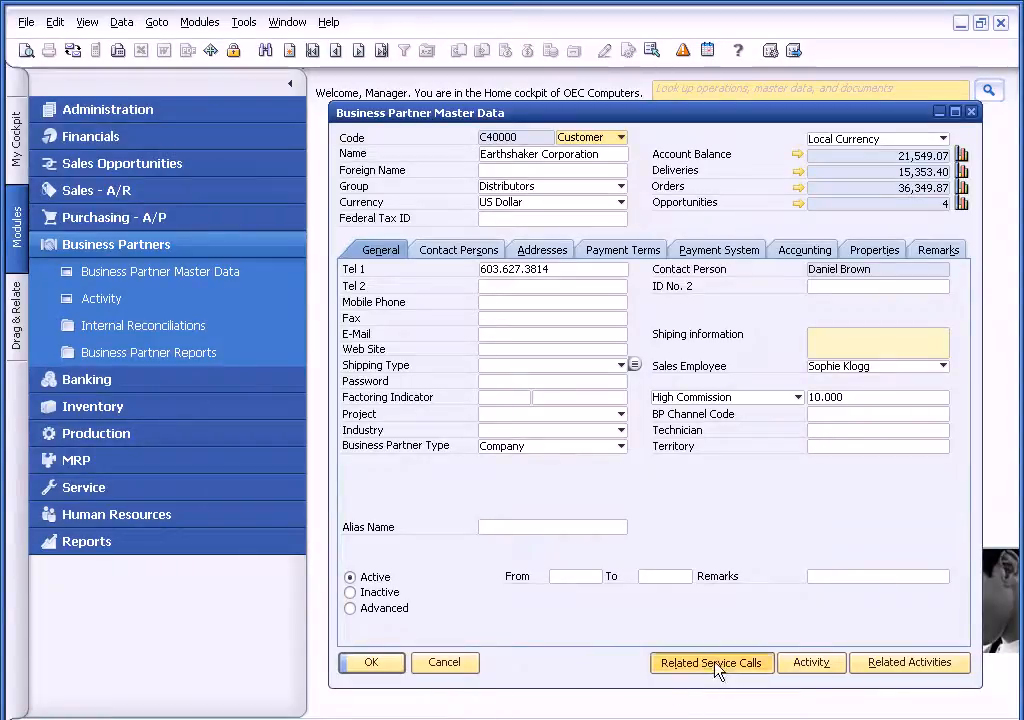
{"action": "left_click", "coordinate": [712, 662]}
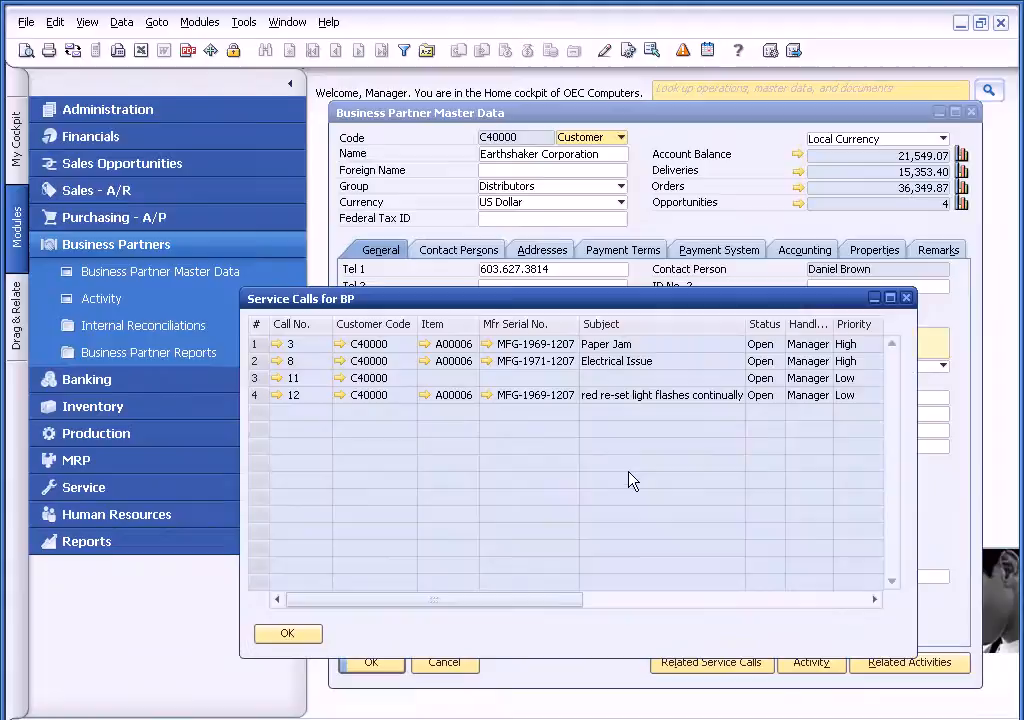
{"action": "mouse_move", "coordinate": [332, 368]}
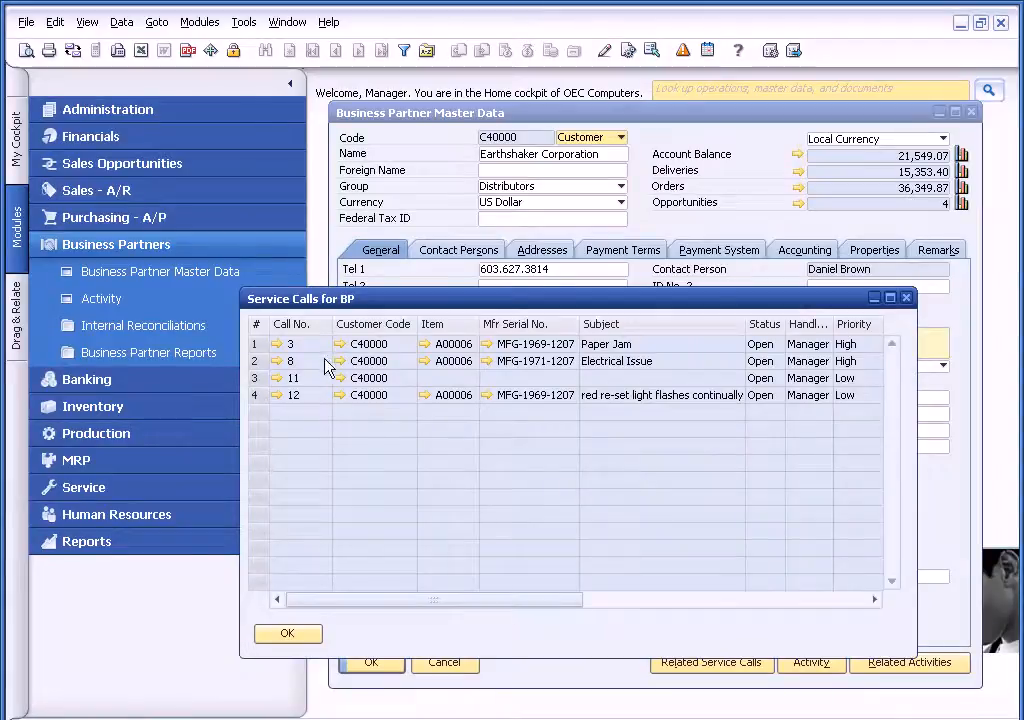
{"action": "mouse_move", "coordinate": [770, 404]}
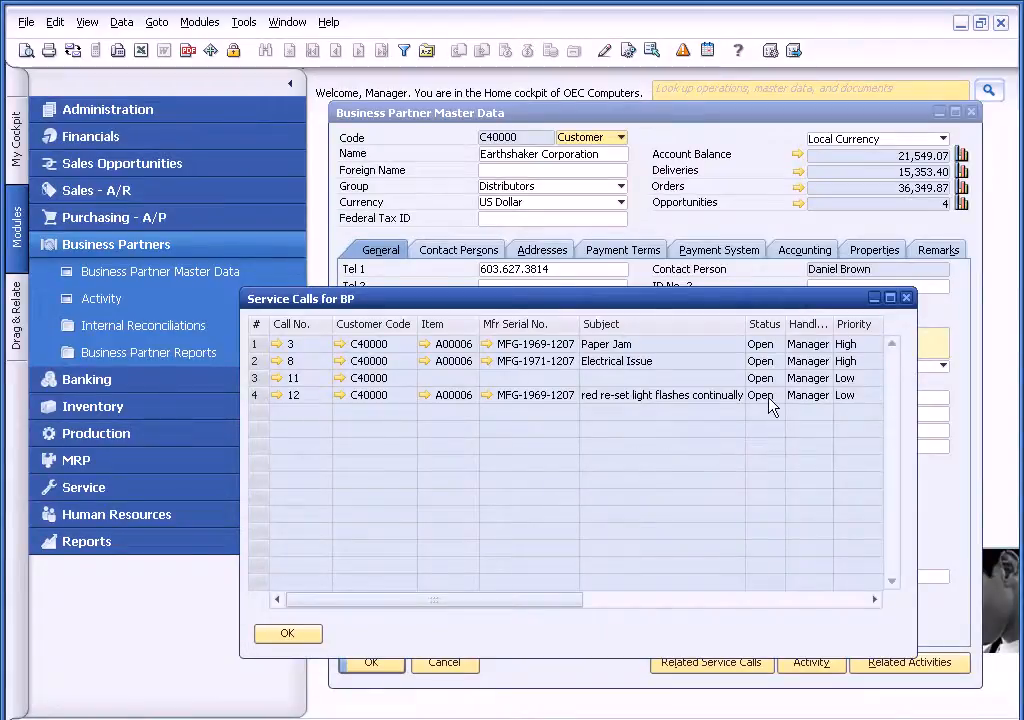
{"action": "double_click", "coordinate": [660, 394]}
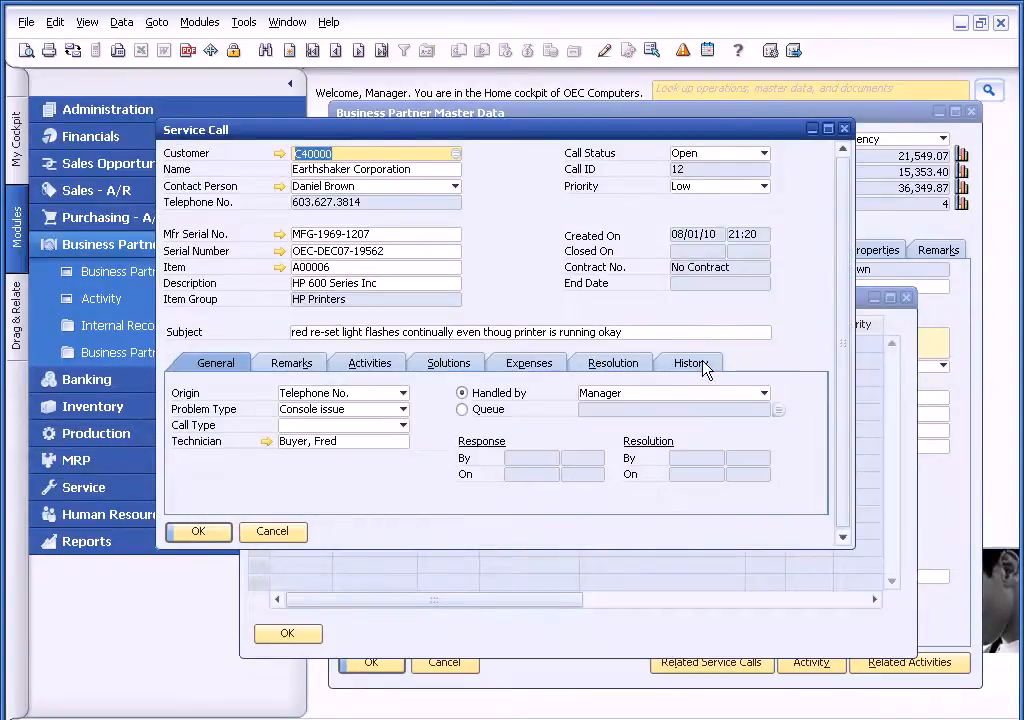
{"action": "left_click", "coordinate": [688, 362]}
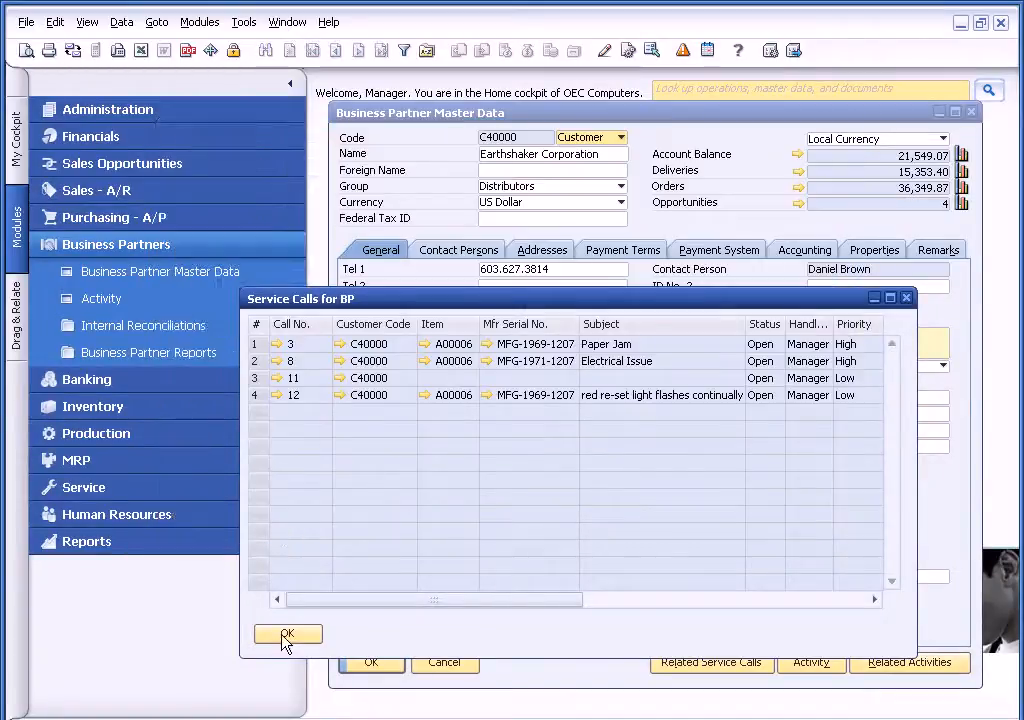
{"action": "left_click", "coordinate": [288, 636]}
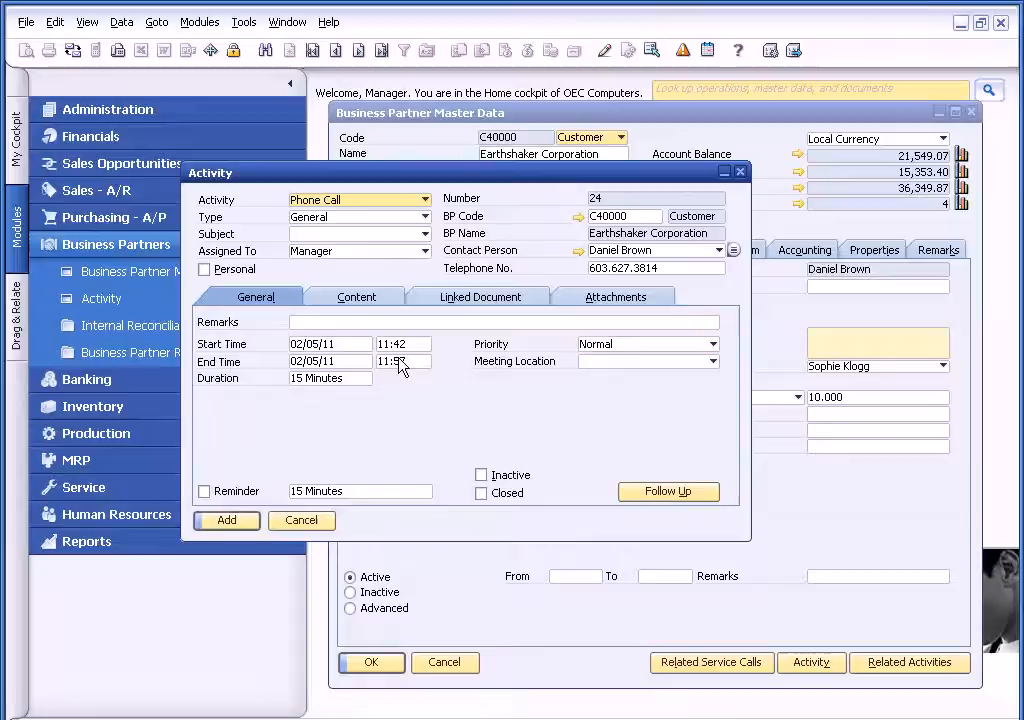
{"action": "left_click", "coordinate": [300, 520]}
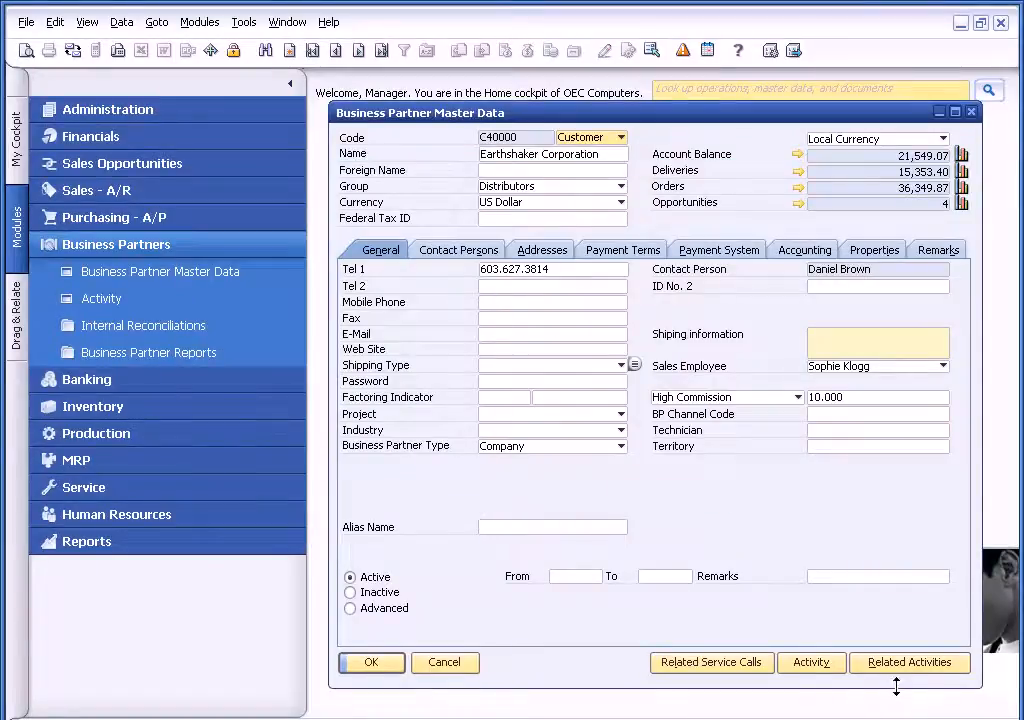
{"action": "left_click", "coordinate": [812, 662]}
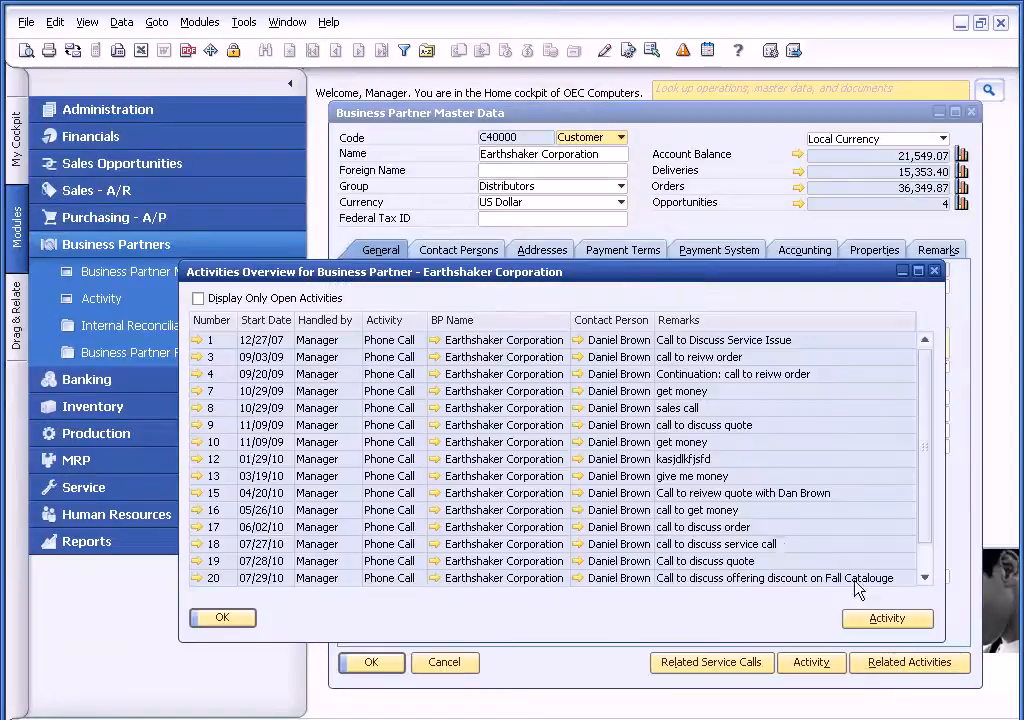
{"action": "mouse_move", "coordinate": [808, 380]}
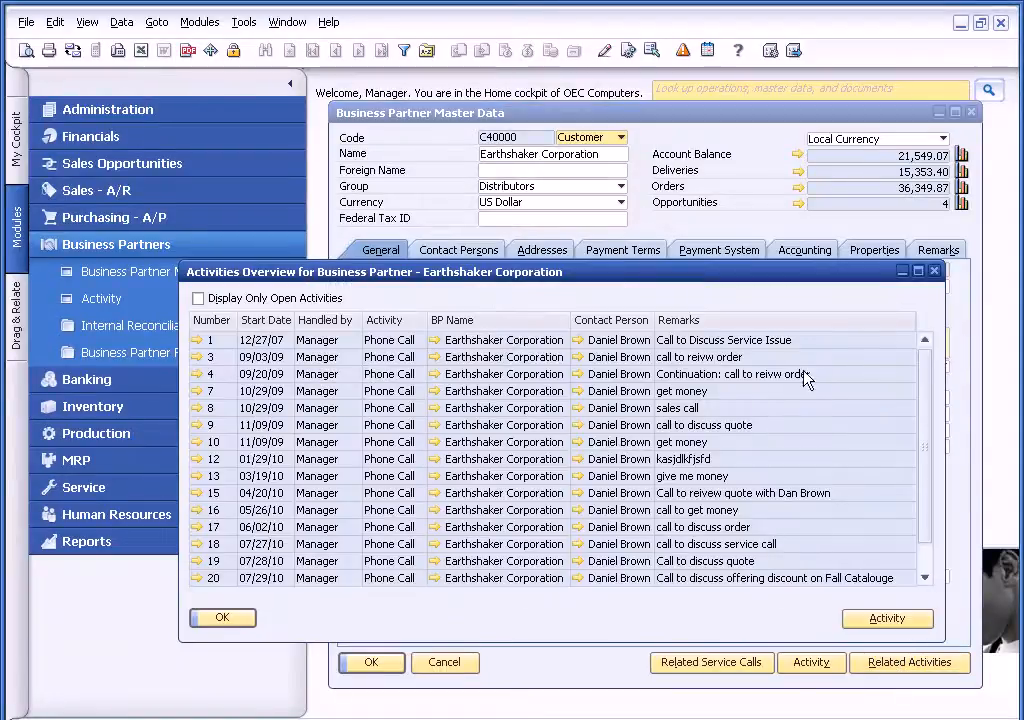
{"action": "mouse_move", "coordinate": [772, 468]}
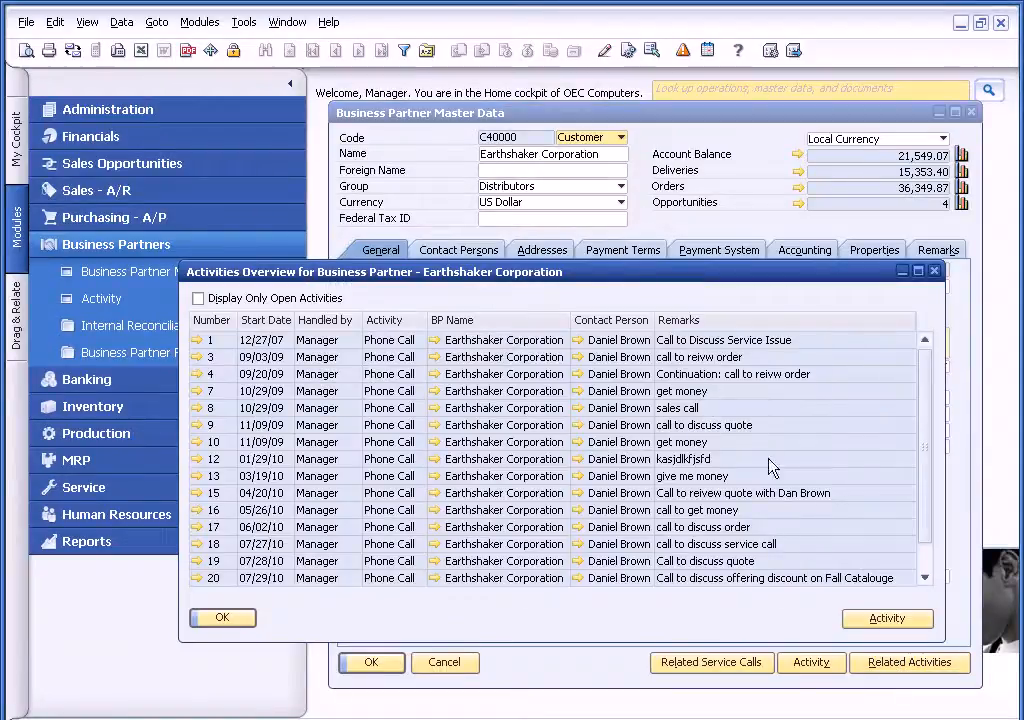
{"action": "scroll", "scroll_direction": "down", "scroll_amount": 3}
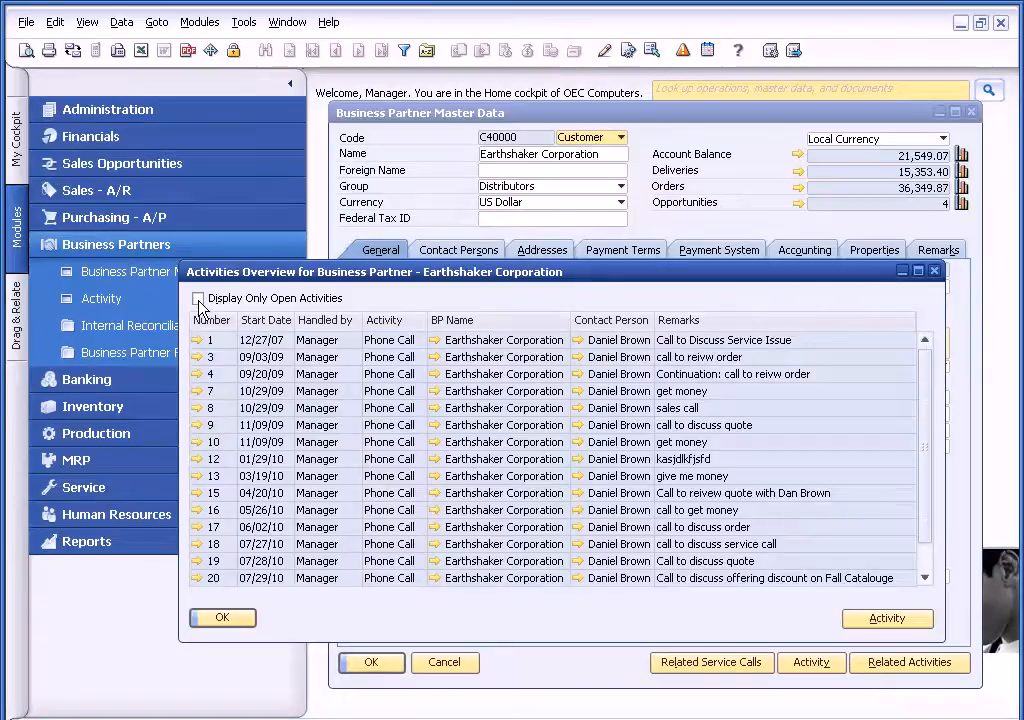
{"action": "left_click", "coordinate": [200, 298]}
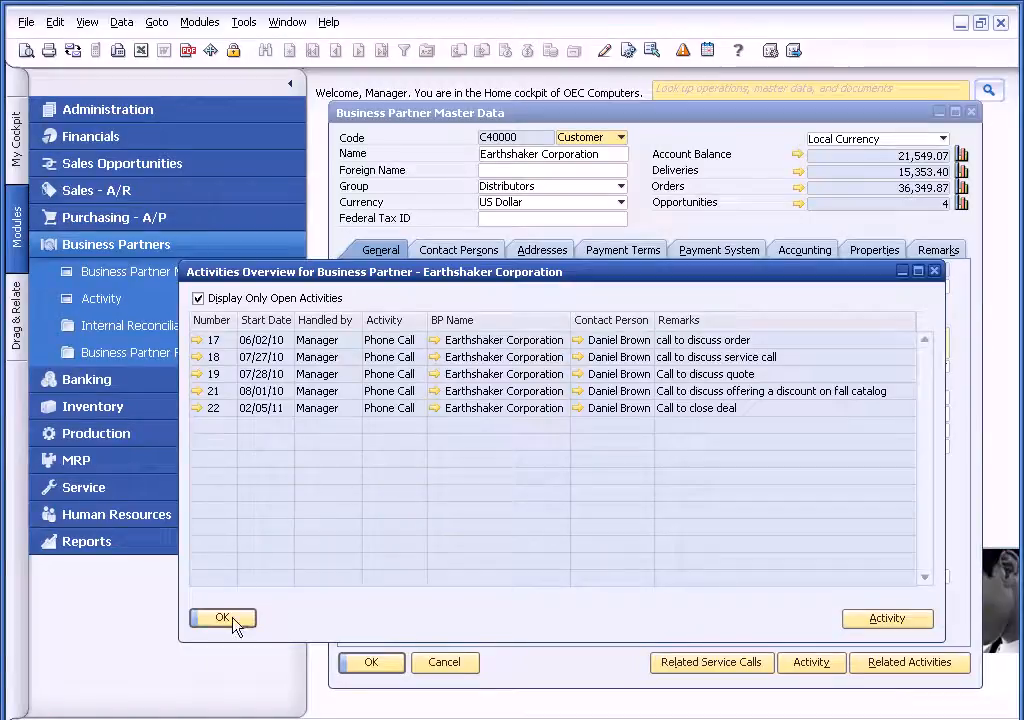
{"action": "left_click", "coordinate": [222, 616]}
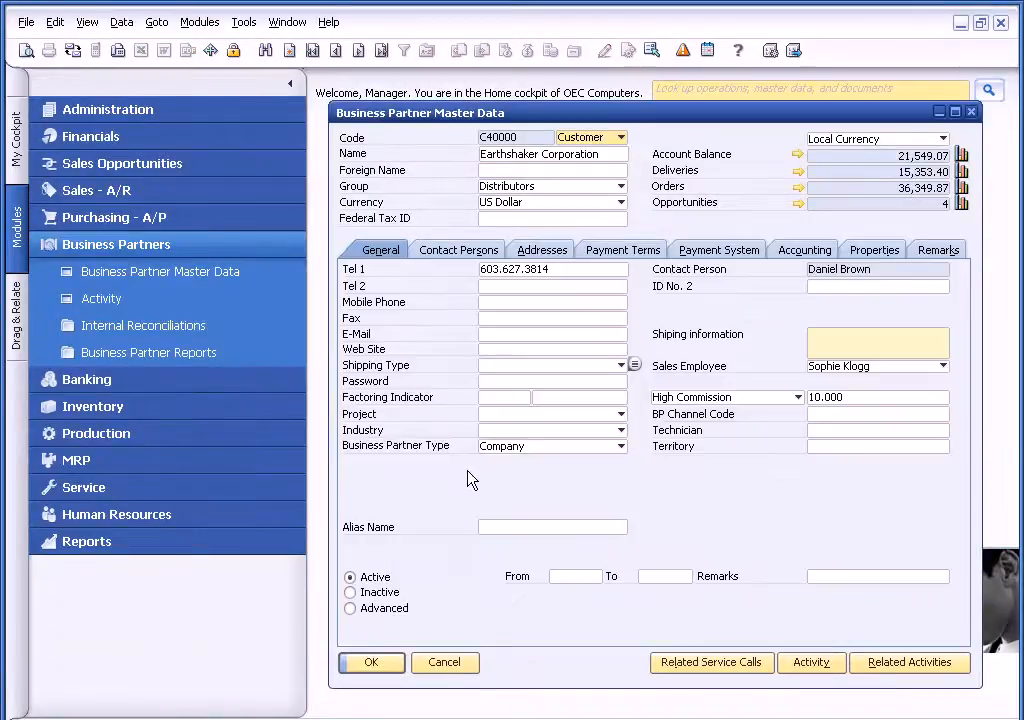
{"action": "left_click", "coordinate": [116, 244]}
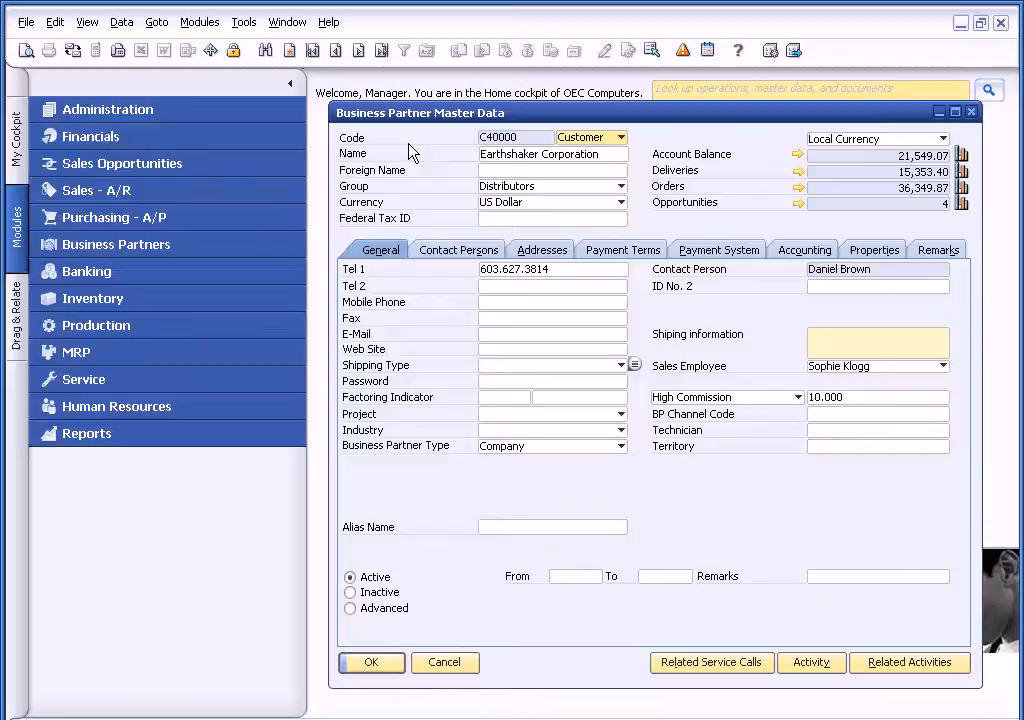
{"action": "mouse_move", "coordinate": [12, 312]}
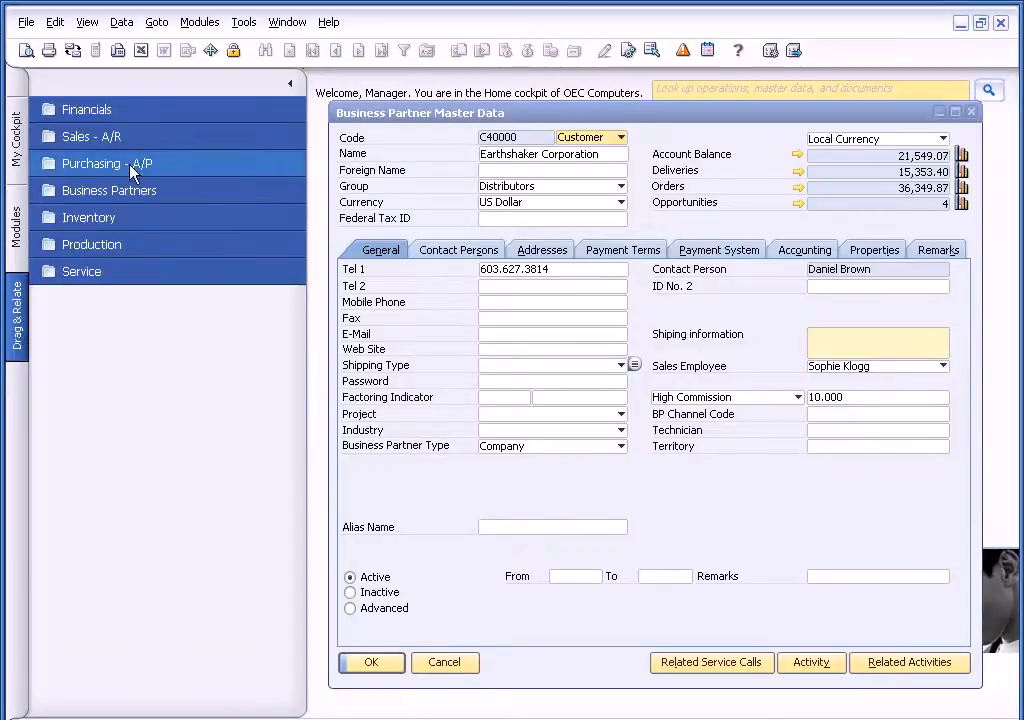
{"action": "left_click", "coordinate": [90, 136]}
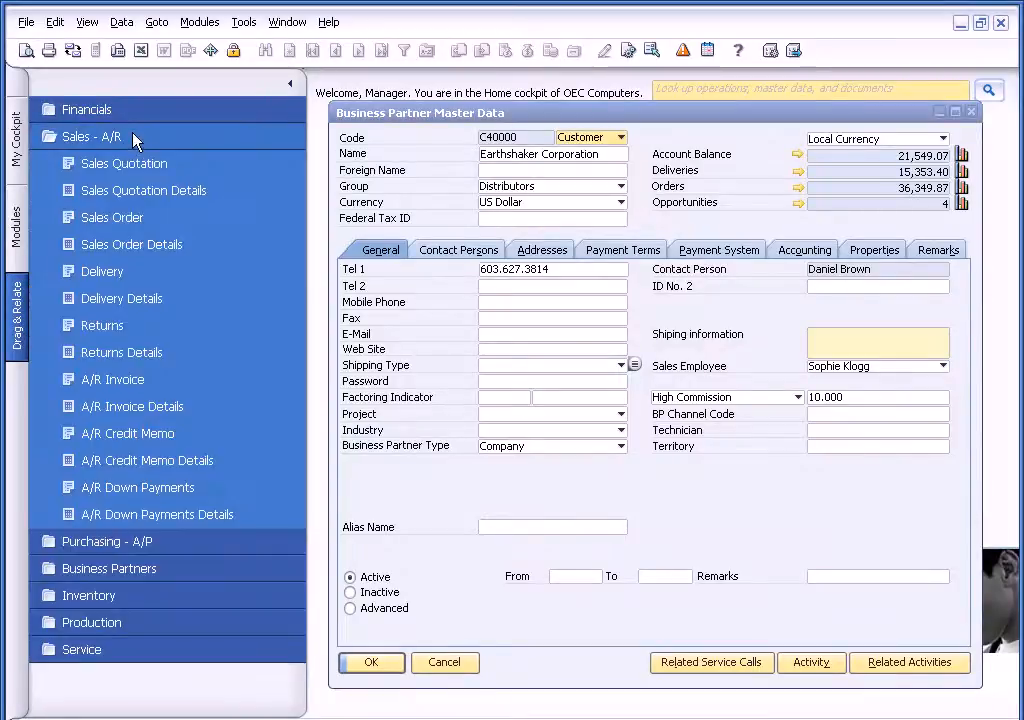
{"action": "mouse_move", "coordinate": [136, 406]}
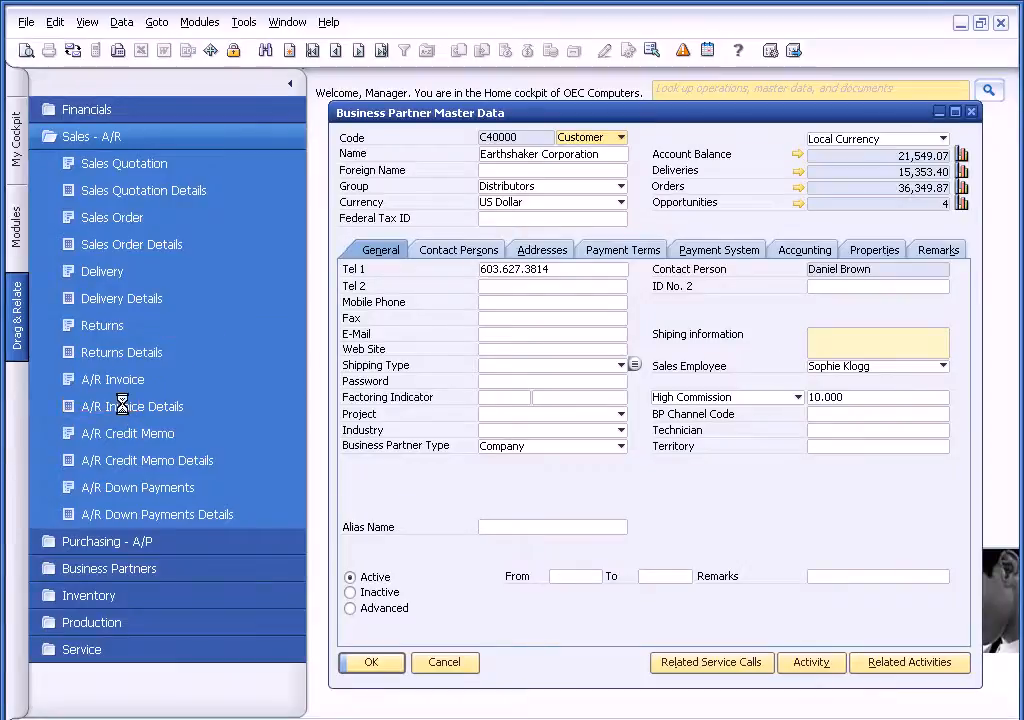
{"action": "left_click", "coordinate": [132, 406]}
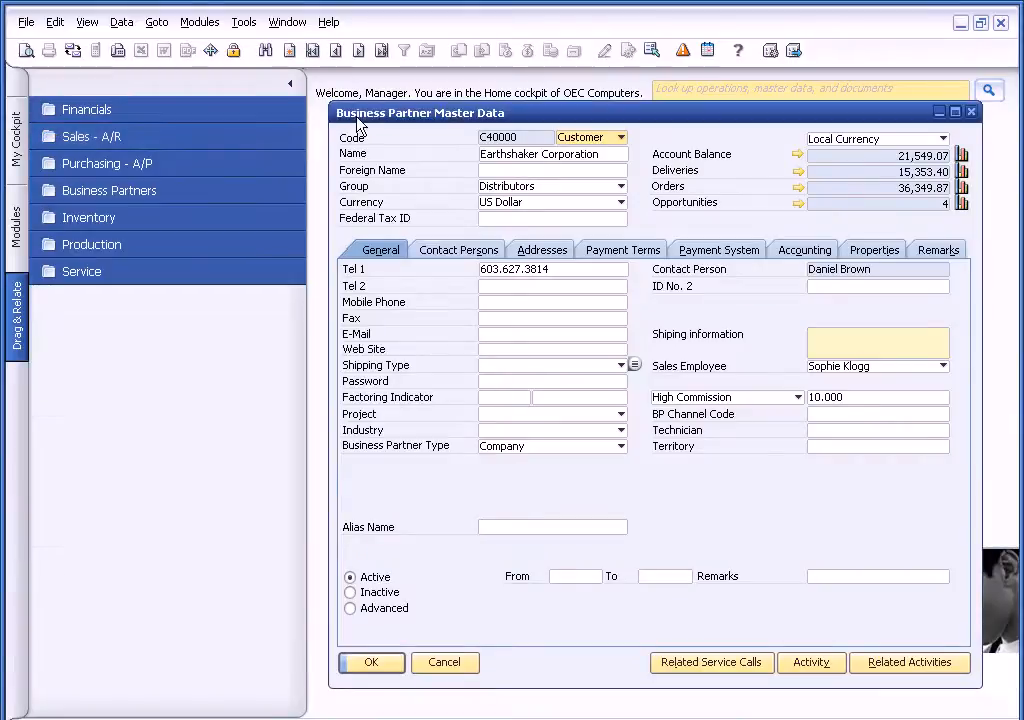
{"action": "mouse_move", "coordinate": [752, 172]}
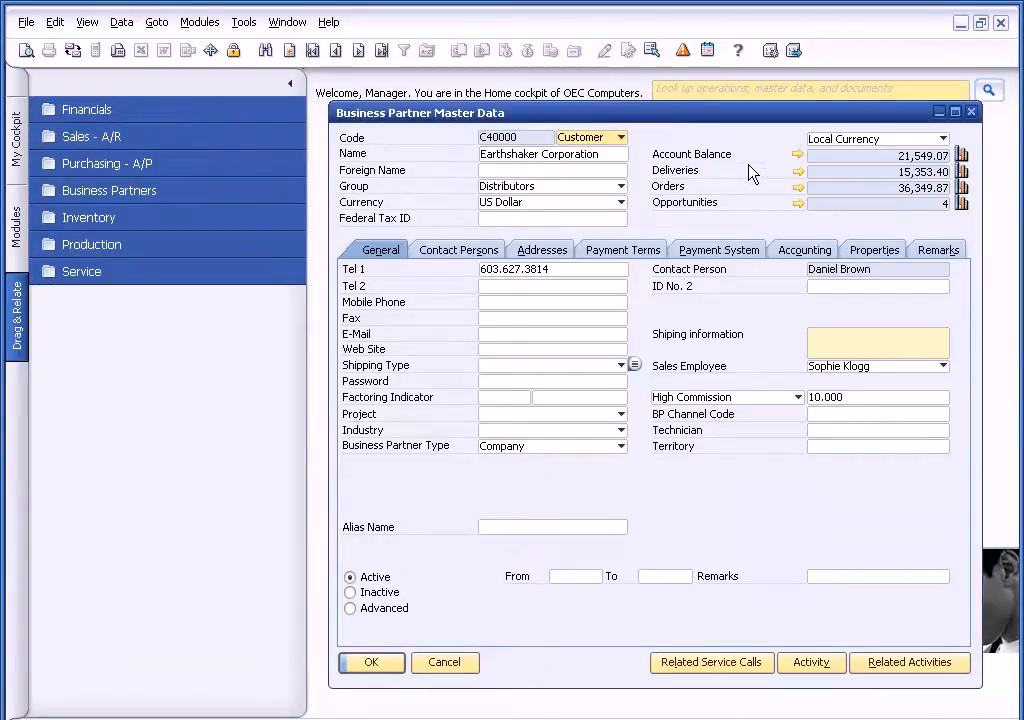